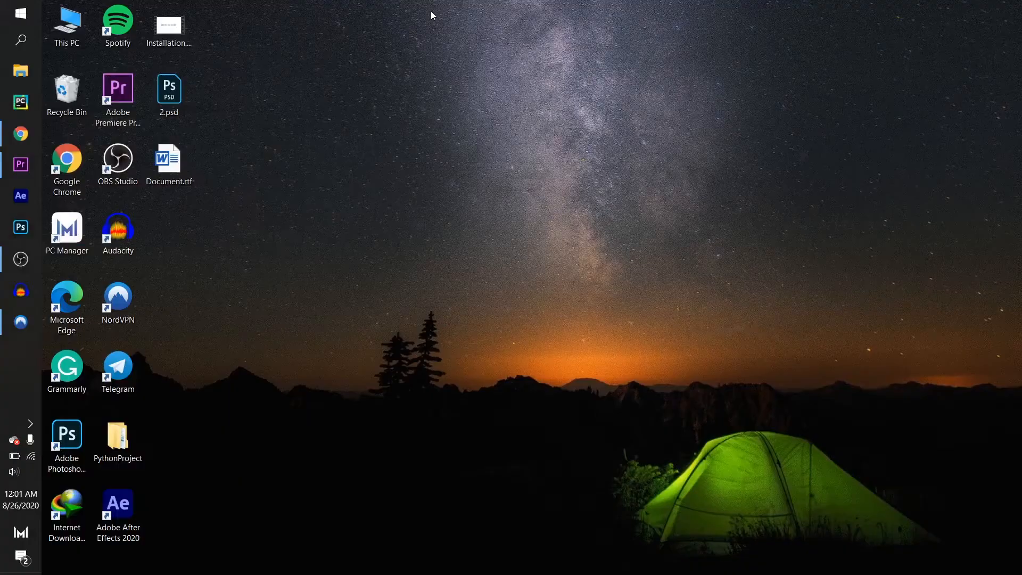
{"action": "mouse_move", "coordinate": [13, 110]}
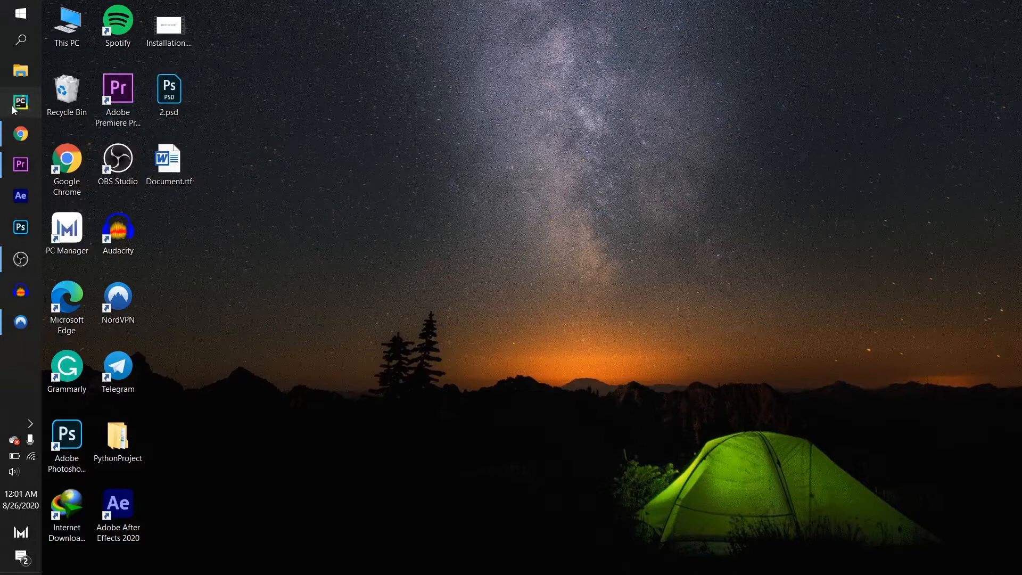
- Launch PyCharm and load the BlackJackApp project with Front Config.py in the editor
{"action": "left_click", "coordinate": [20, 103]}
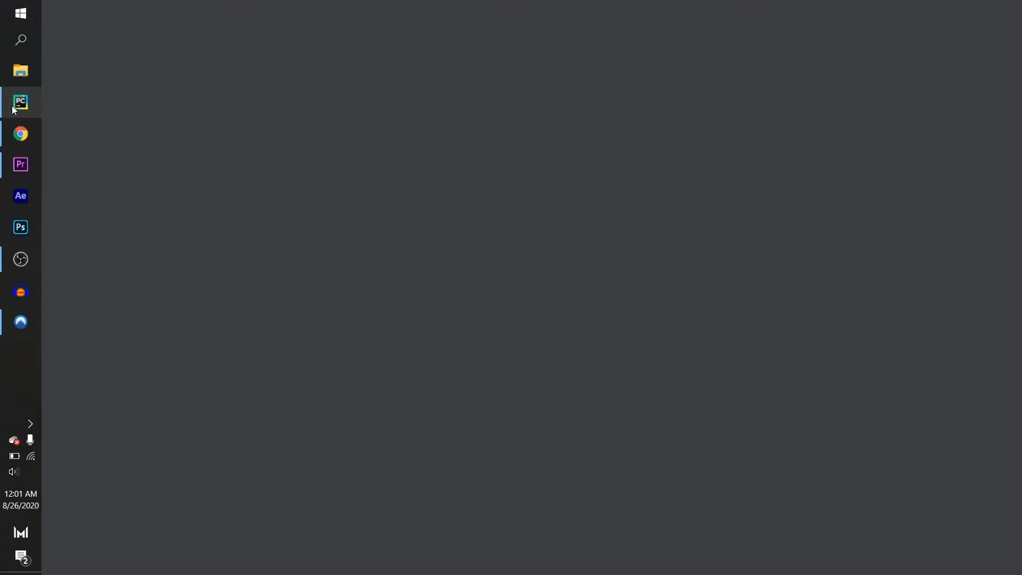
{"action": "left_click", "coordinate": [20, 102]}
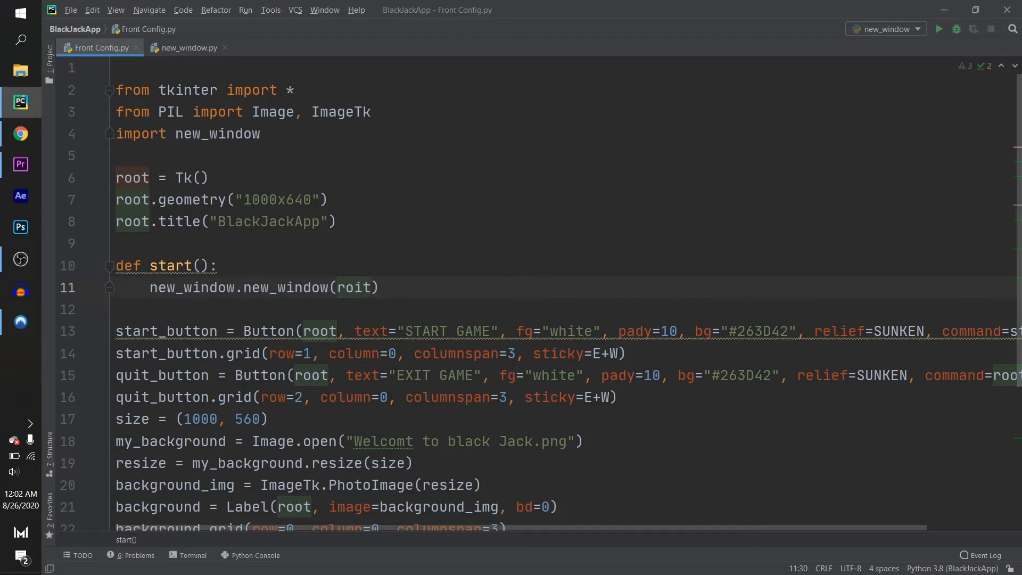
- Overwrite the letters after r in the start function's argument, turning 'roit' into 'roou'
{"action": "type", "text": "oou"}
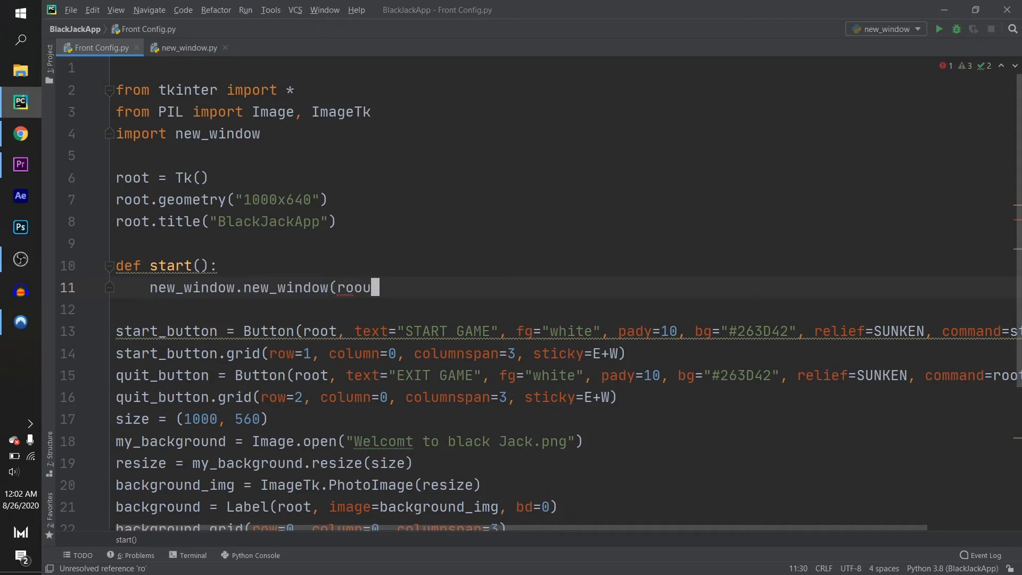